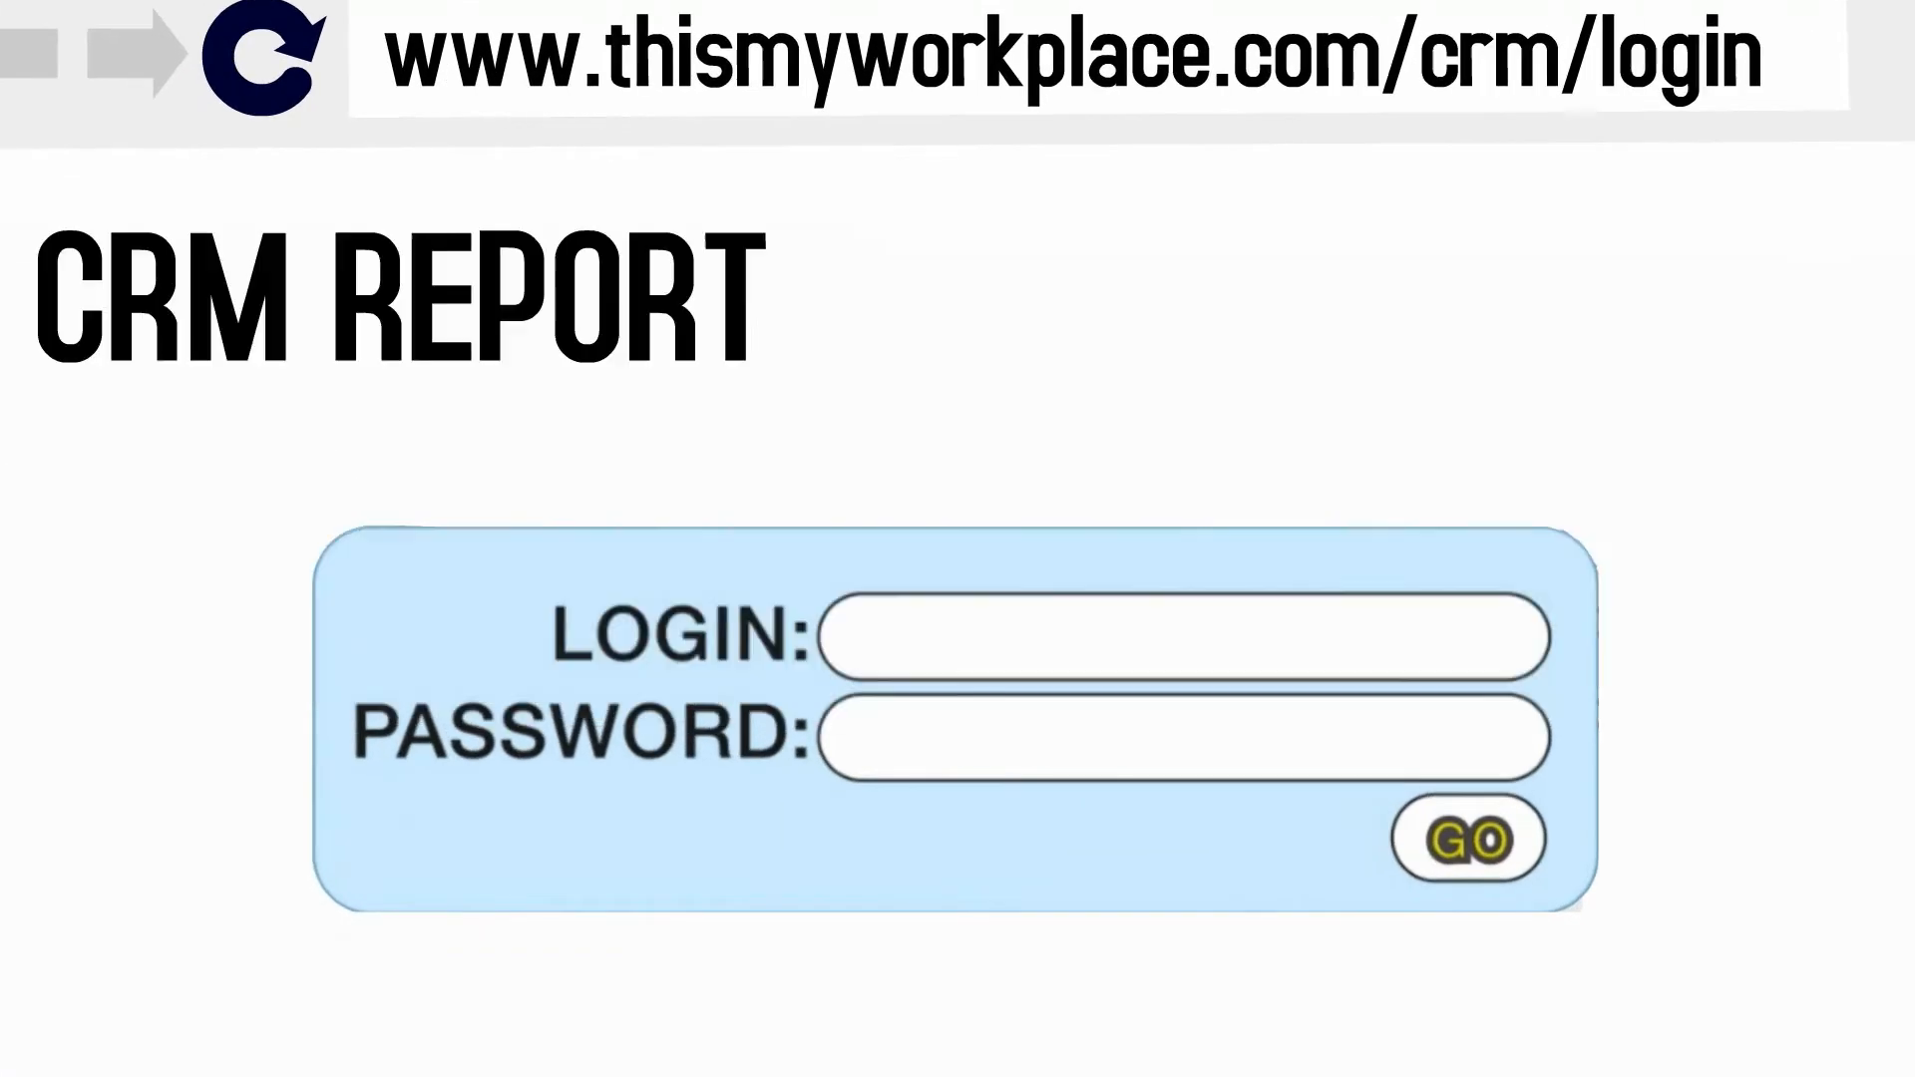
Step: Enter user name 'JOHN_CRM' with a password and submit via GO, getting 'WRONG PASSWORD'
text(JOHN_CRM)
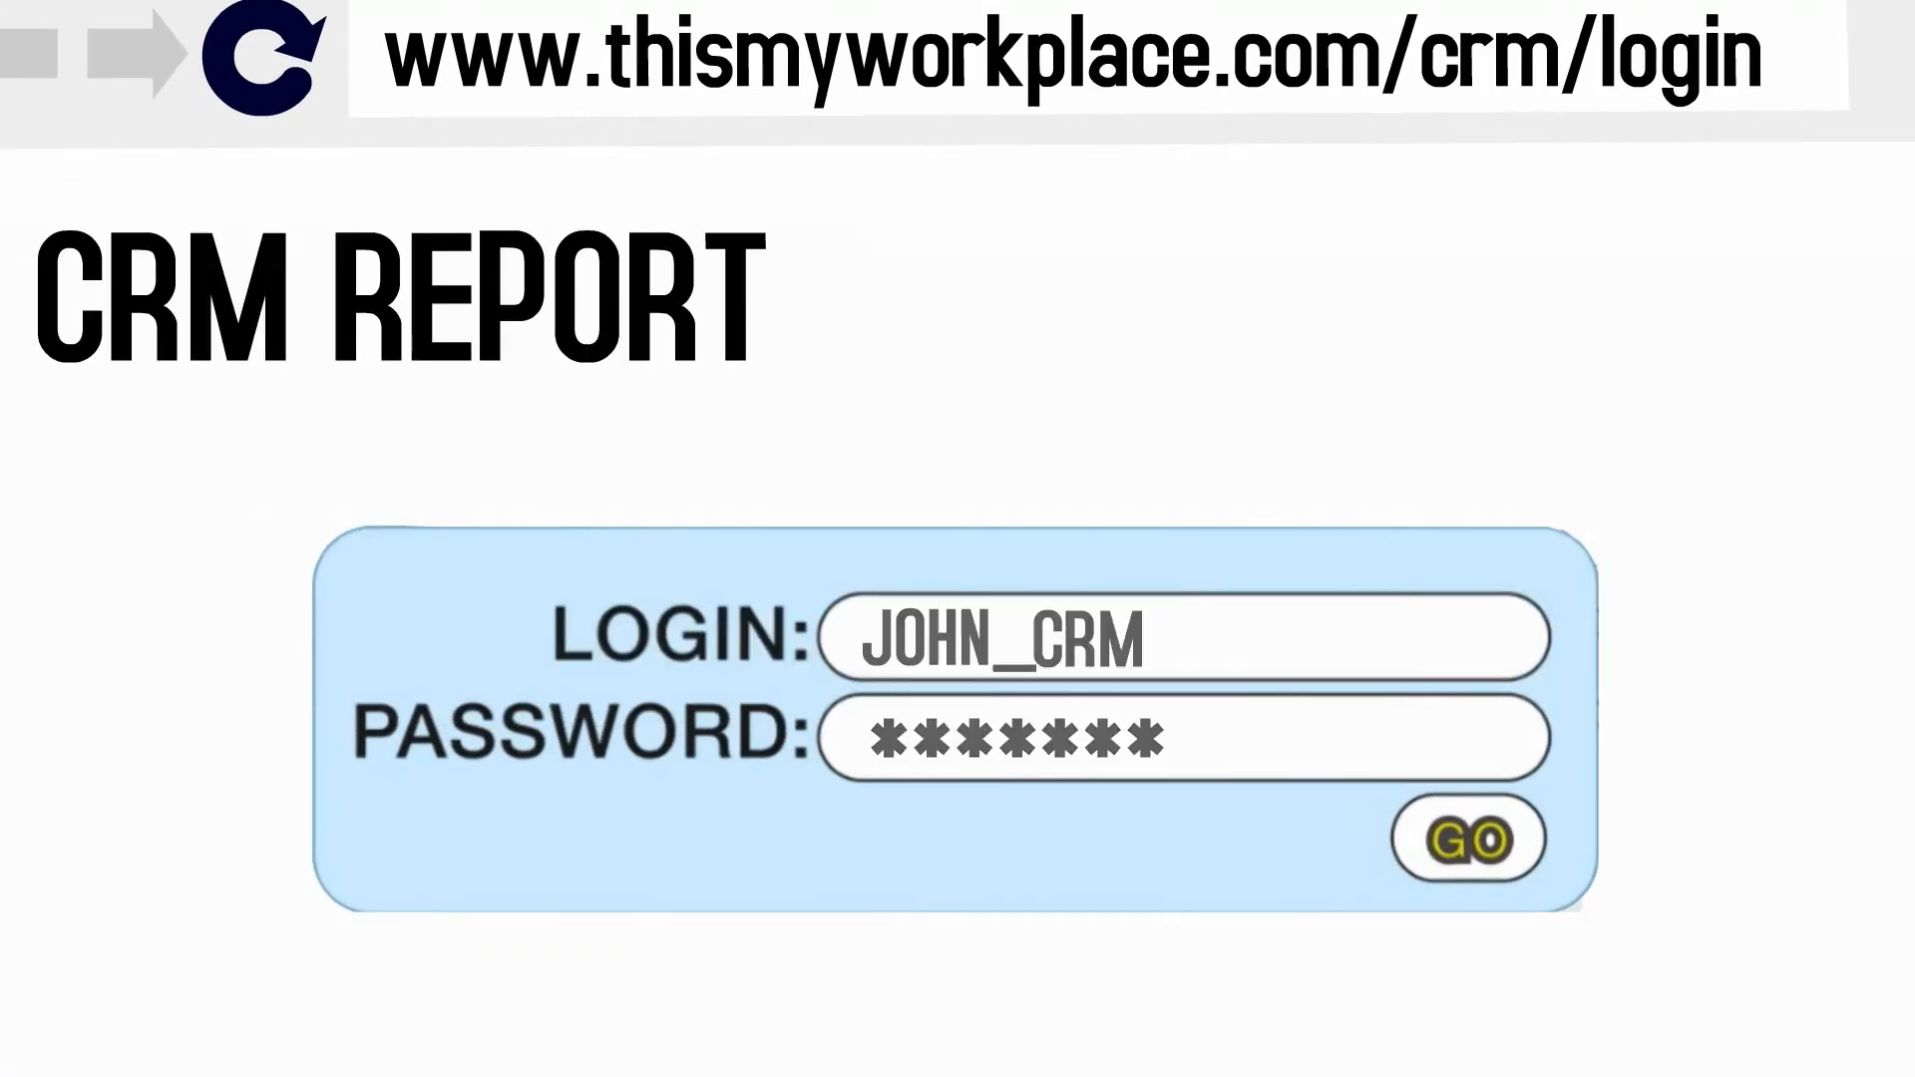
click(1466, 840)
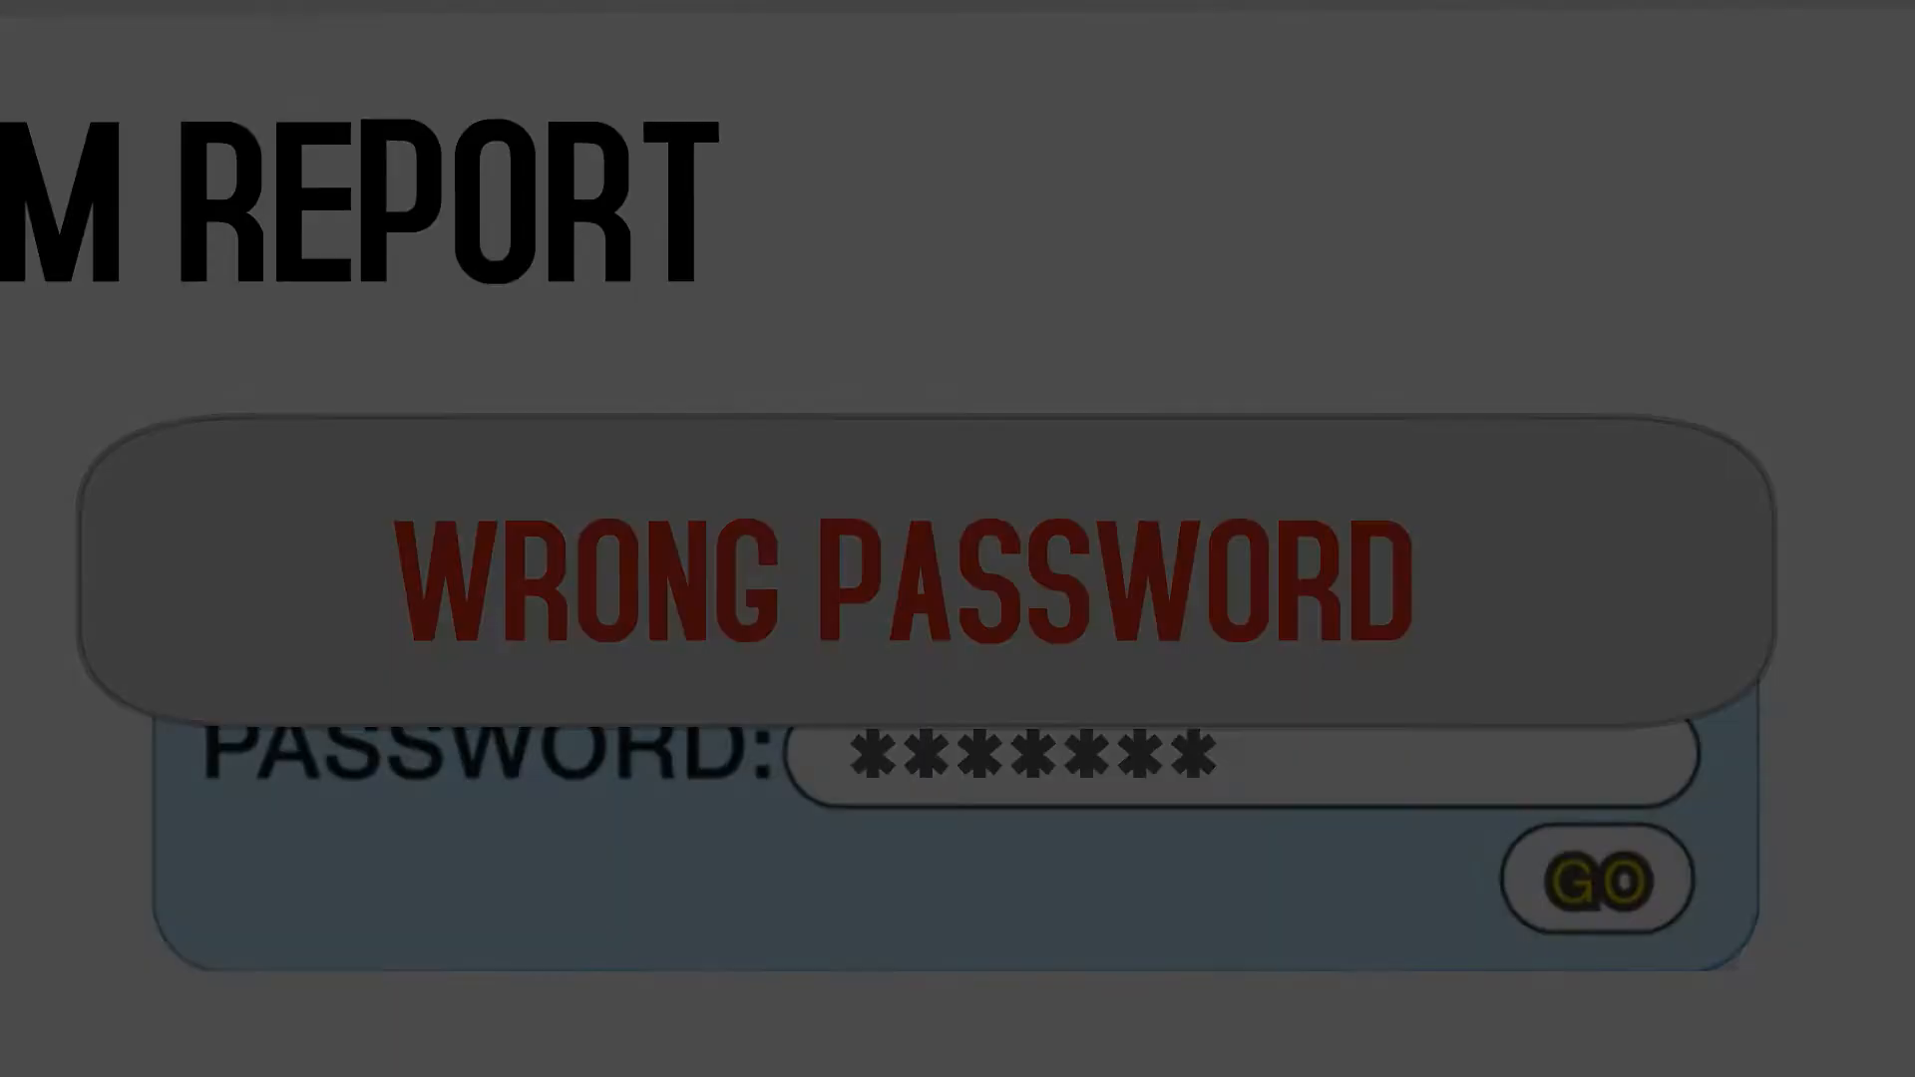